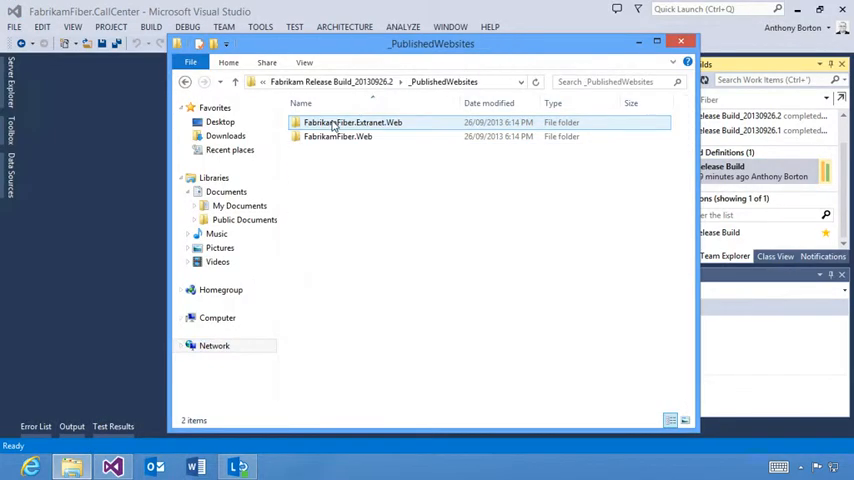
Open the FabrikamFiber.Extranet.Web published folder and its BuildInfo.config file.
{"action": "double_click", "coordinate": [352, 122]}
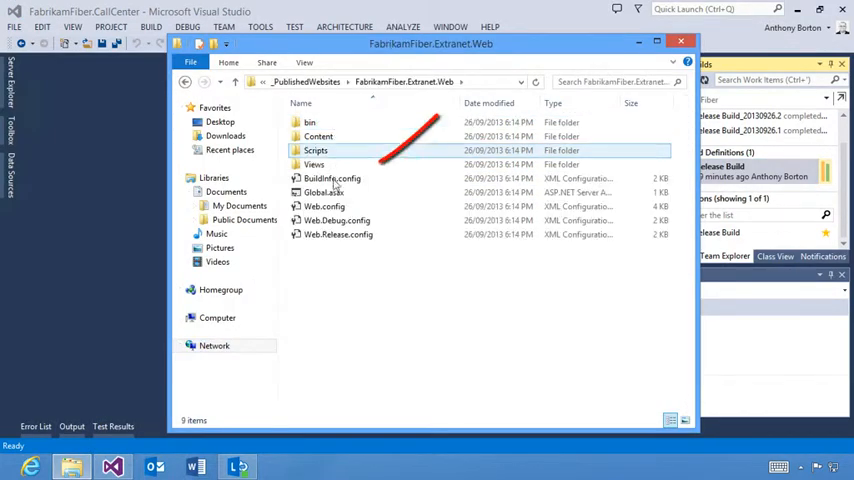
{"action": "left_click", "coordinate": [332, 178]}
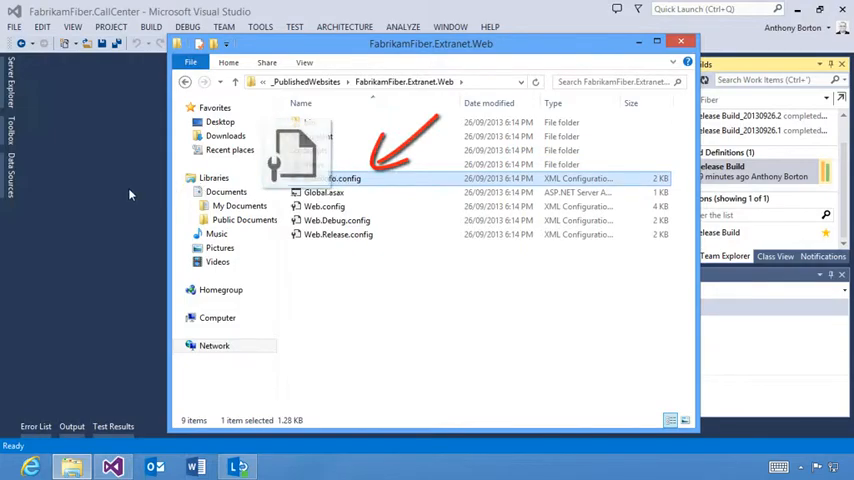
{"action": "double_click", "coordinate": [340, 178]}
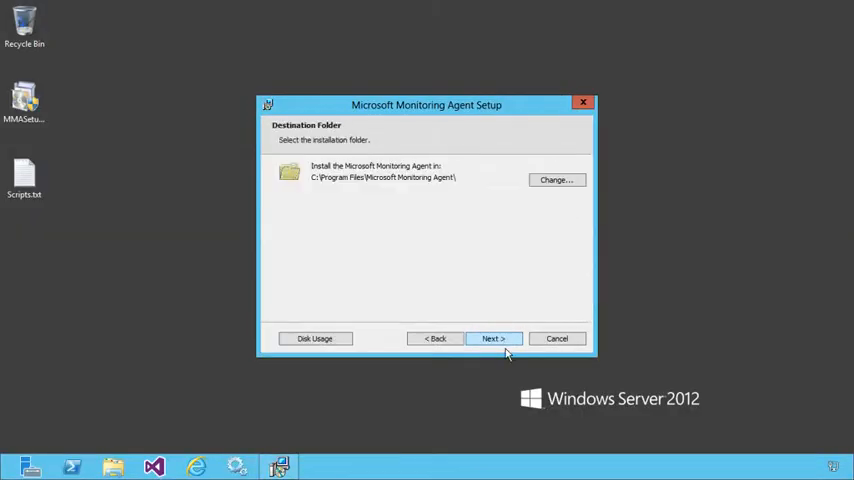
Accept the default Monitoring Agent install folder, then view the deployed inetpub Extranet site folder.
{"action": "left_click", "coordinate": [493, 338]}
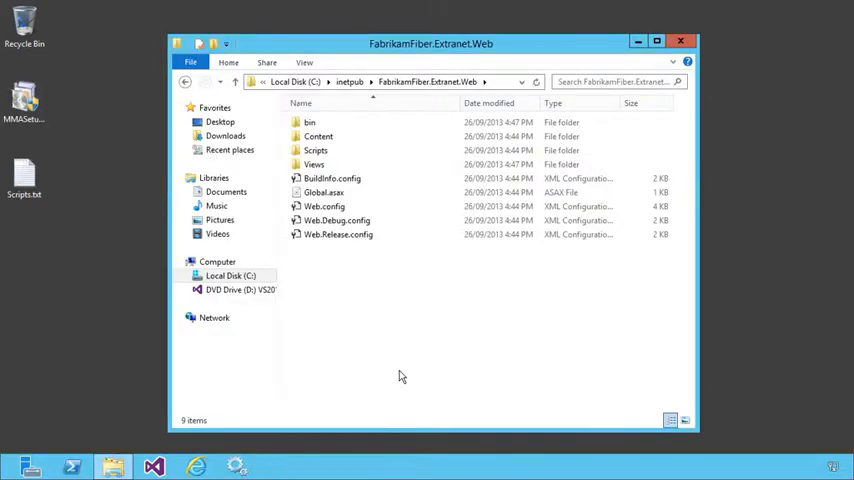
{"action": "mouse_move", "coordinate": [389, 320]}
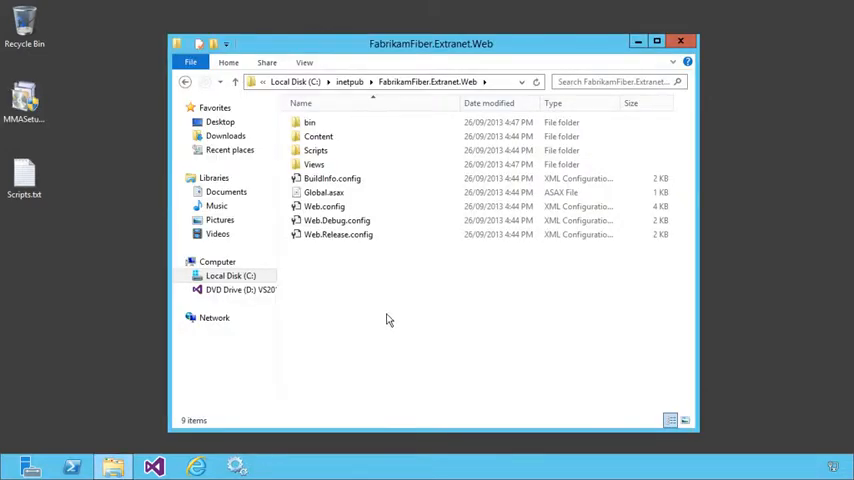
{"action": "left_click", "coordinate": [332, 178]}
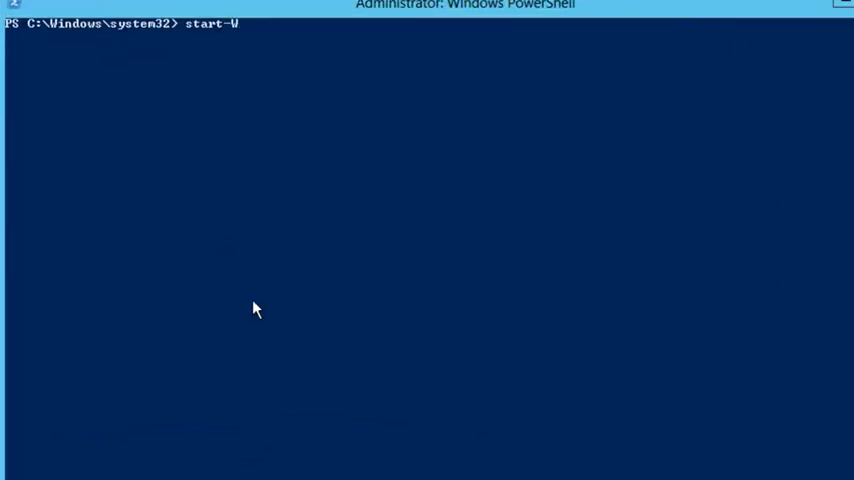
Type Start-WebApplicationMonitoring "FabrikamFiber.Extranet.Web" Monitor C:\IntelliTraceLogs in PowerShell.
{"action": "type", "text": "ebApplicationMonitoring \"Fabr"}
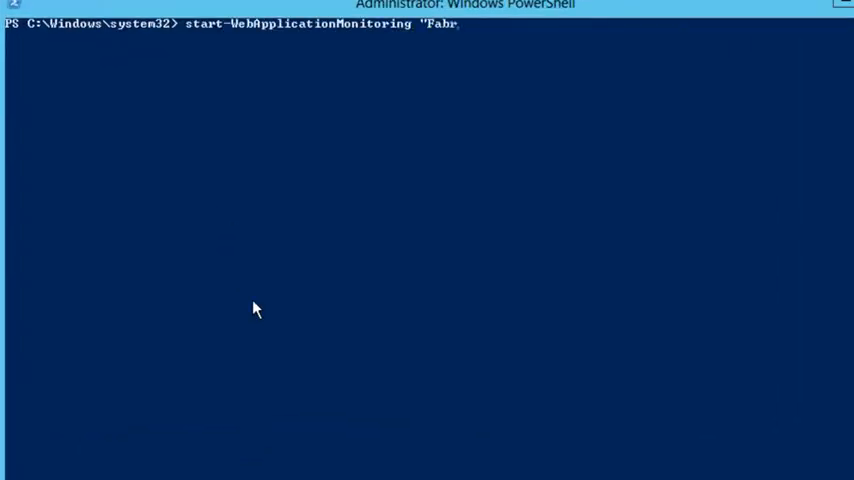
{"action": "type", "text": "ikamFiber.Extranet.Web\" m"}
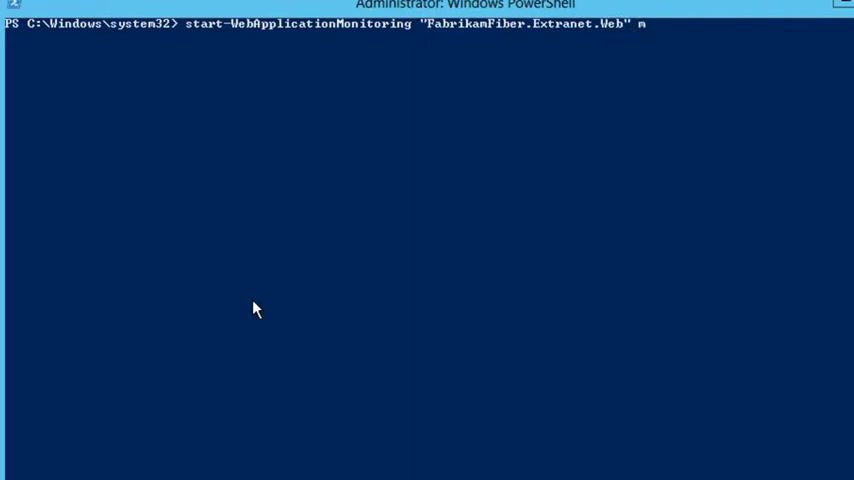
{"action": "type", "text": "onitor C:\\IntelliTraceLogs"}
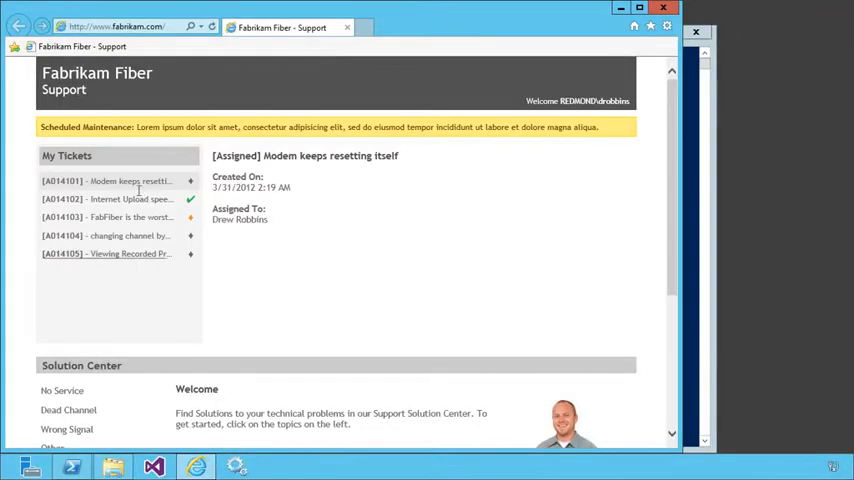
Open ticket A014101 about the self-resetting modem from My Tickets.
{"action": "left_click", "coordinate": [105, 217]}
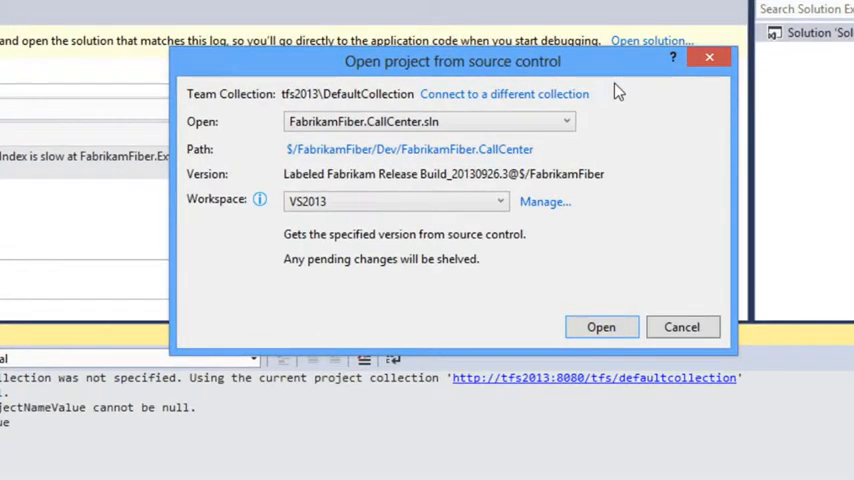
{"action": "mouse_move", "coordinate": [512, 195]}
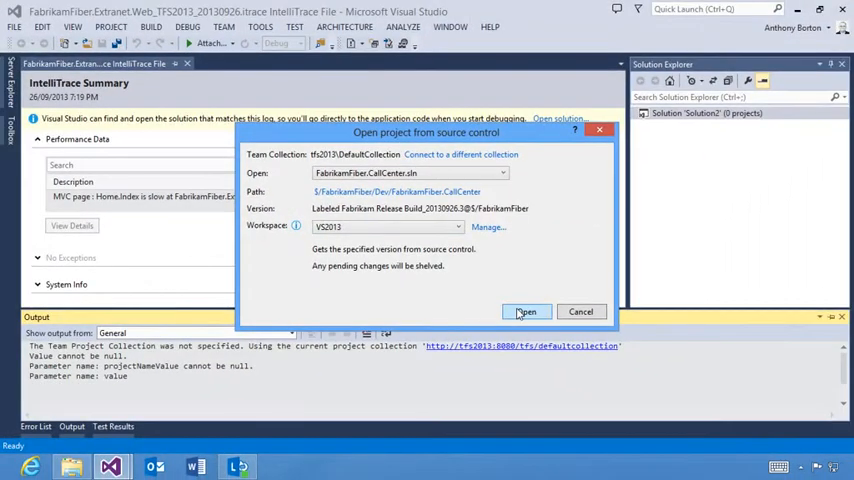
Open FabrikamFiber.CallCenter.sln from source control at the matching release build.
{"action": "left_click", "coordinate": [525, 311]}
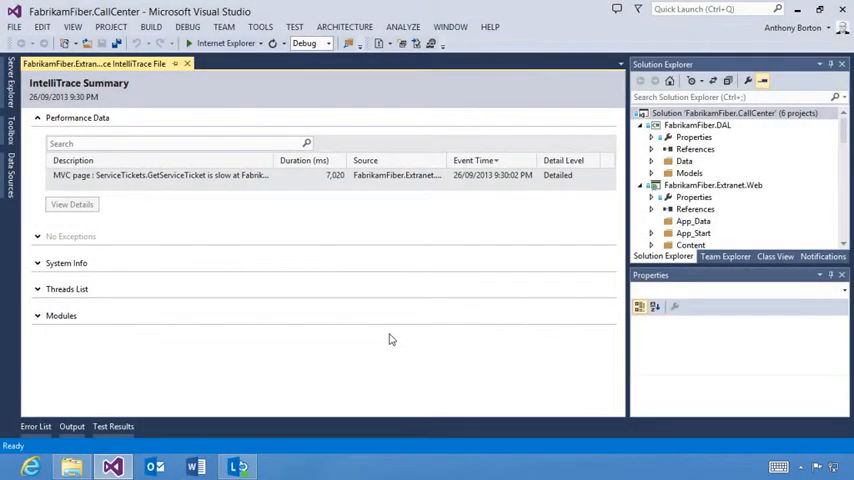
{"action": "mouse_move", "coordinate": [170, 182]}
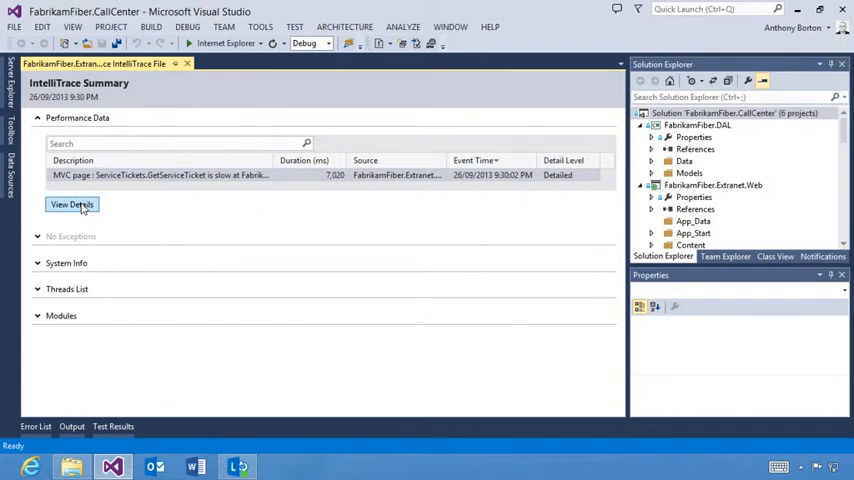
View details of the slow ServiceTickets.GetServiceTicket event in Performance Data.
{"action": "left_click", "coordinate": [71, 205]}
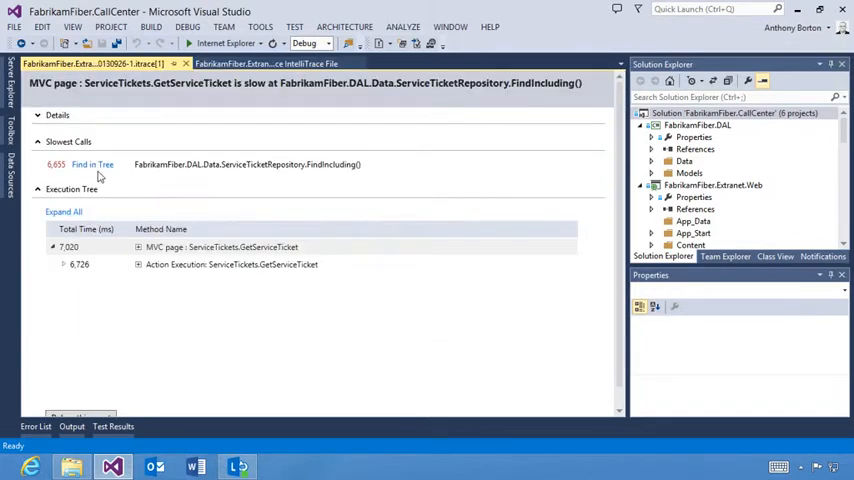
{"action": "mouse_move", "coordinate": [92, 165]}
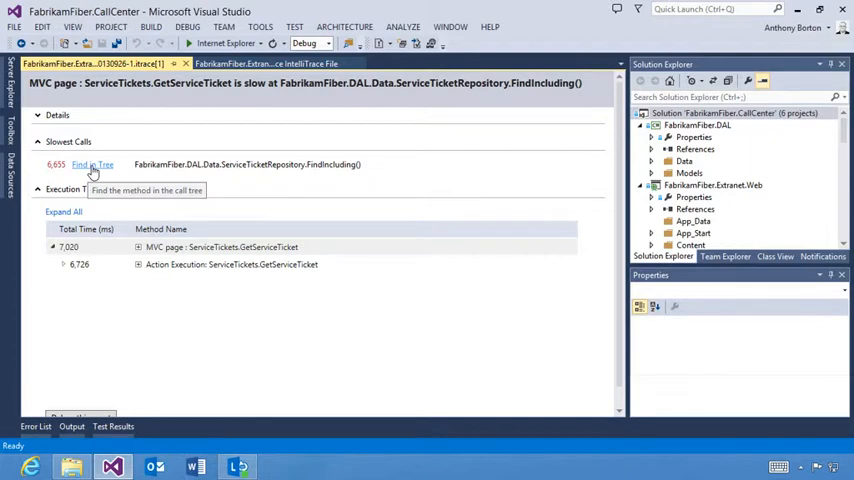
Find the slowest call in the tree and select ServiceTicketRepository.FindIncluding.
{"action": "left_click", "coordinate": [63, 264]}
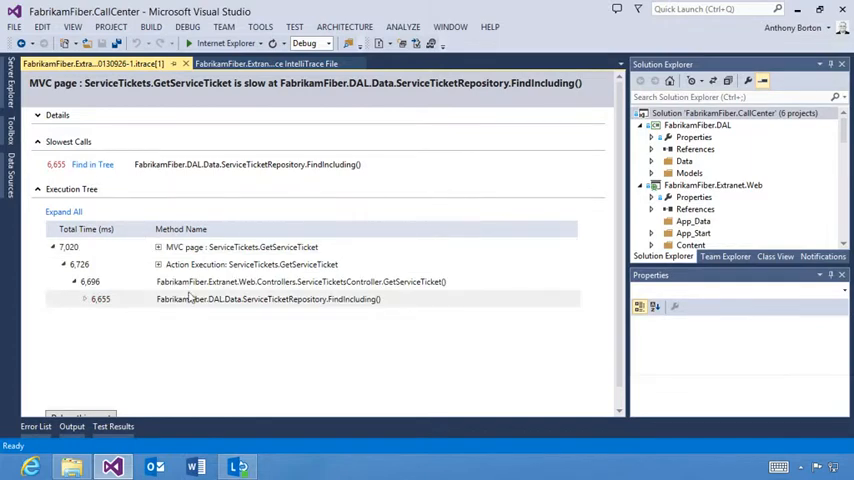
{"action": "left_click", "coordinate": [268, 299]}
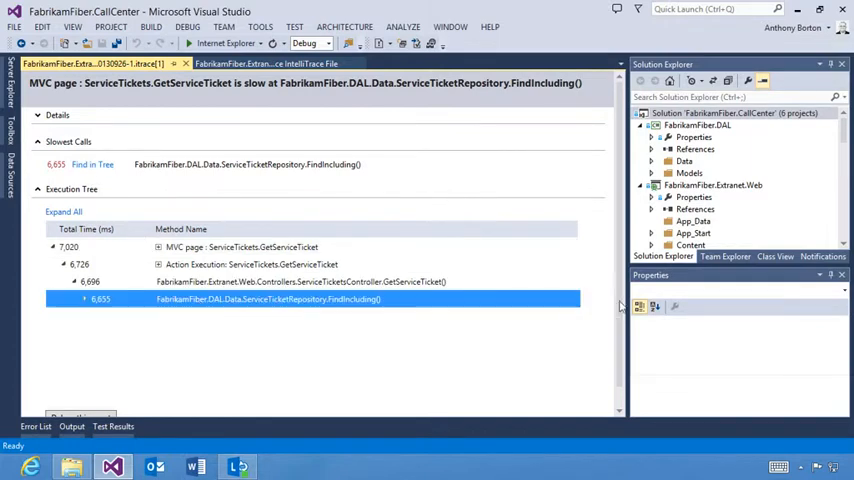